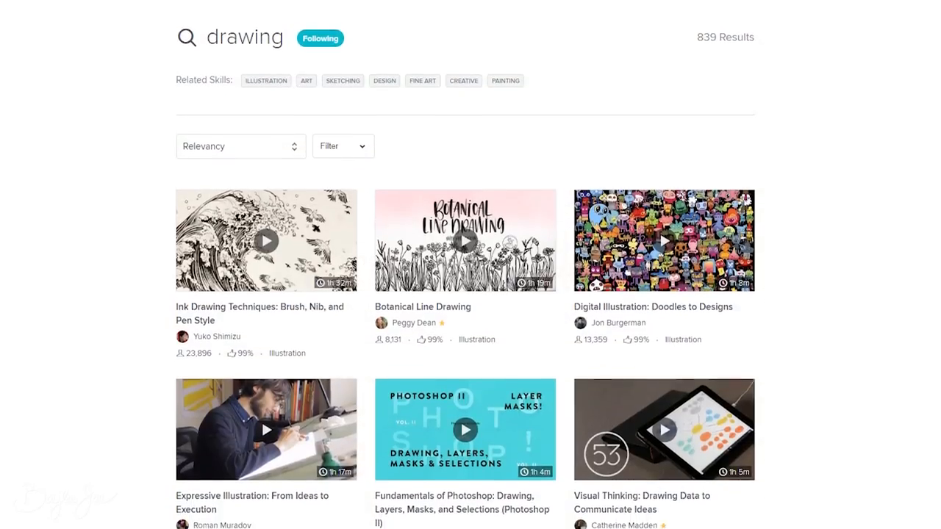
Give the panel selection a black border with Edit > Stroke.
scroll("down", 3)
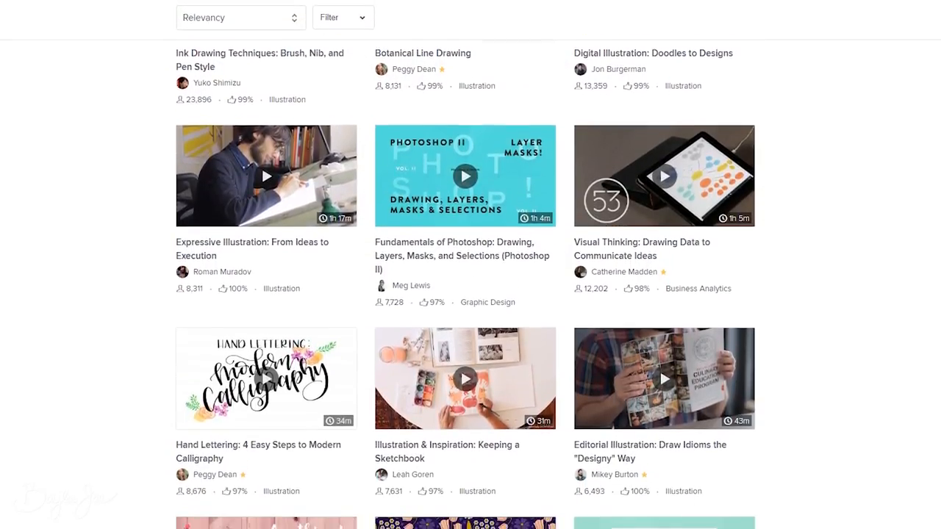
scroll("down", 3)
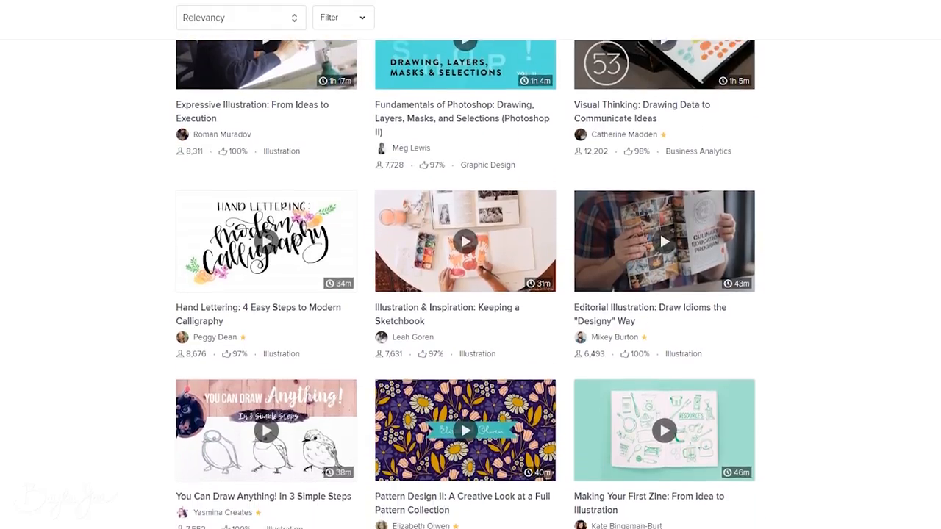
scroll("down", 3)
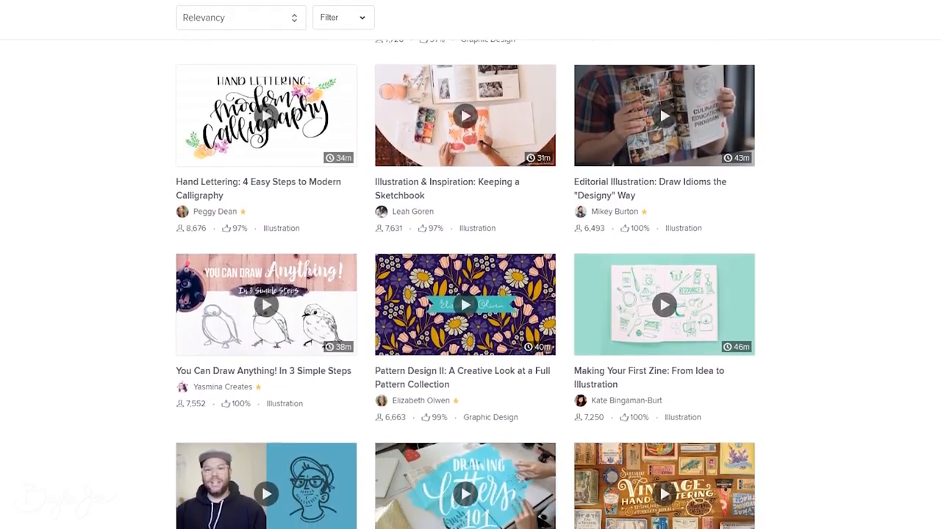
scroll("down", 3)
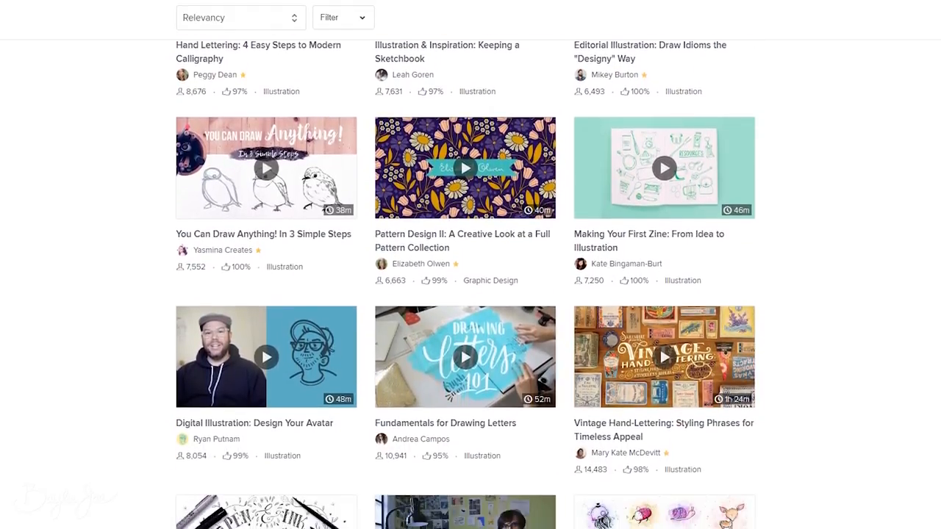
scroll("down", 3)
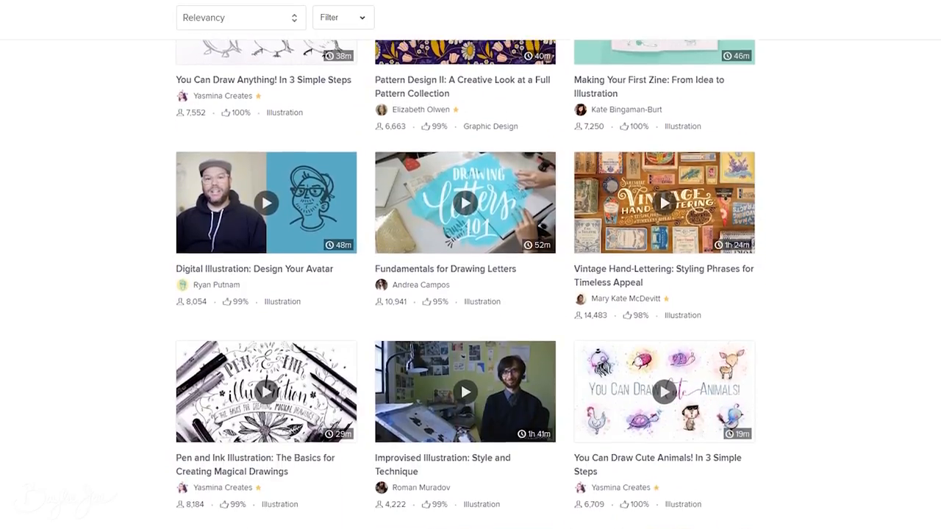
scroll("down", 3)
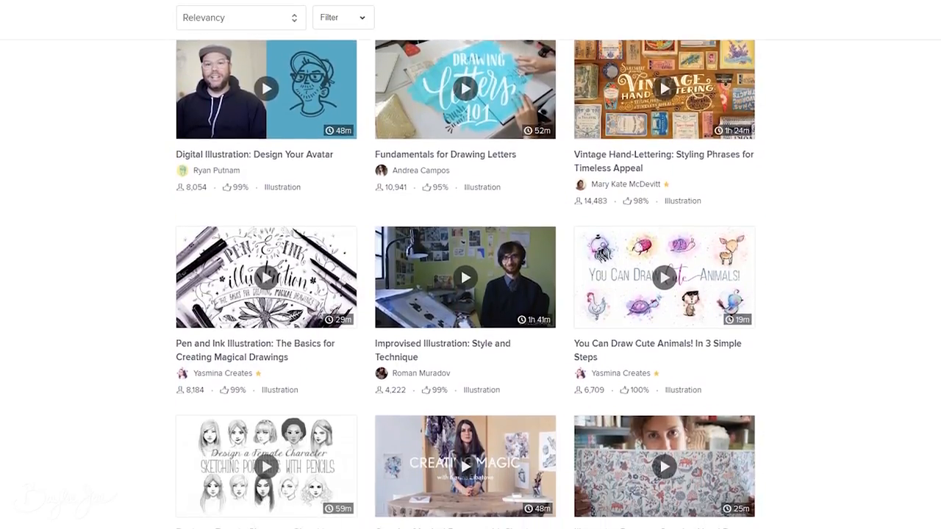
scroll("down", 3)
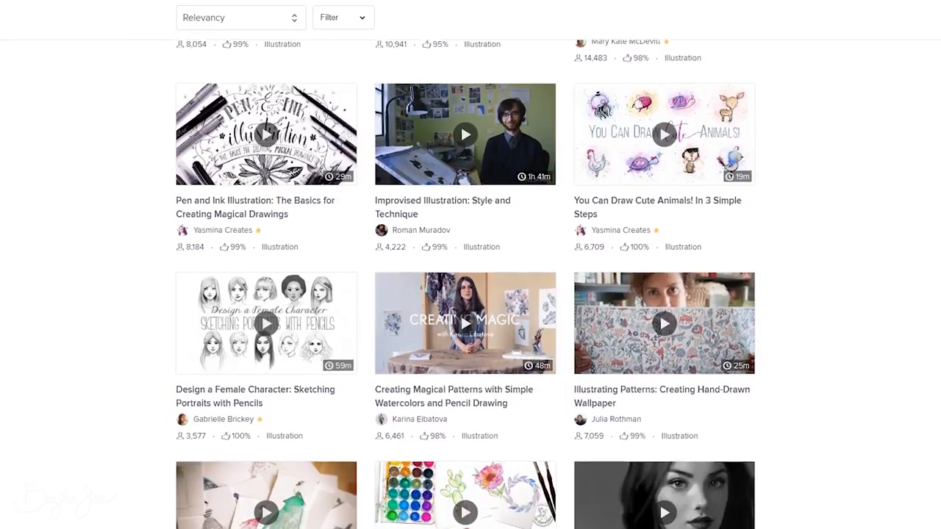
scroll("down", 3)
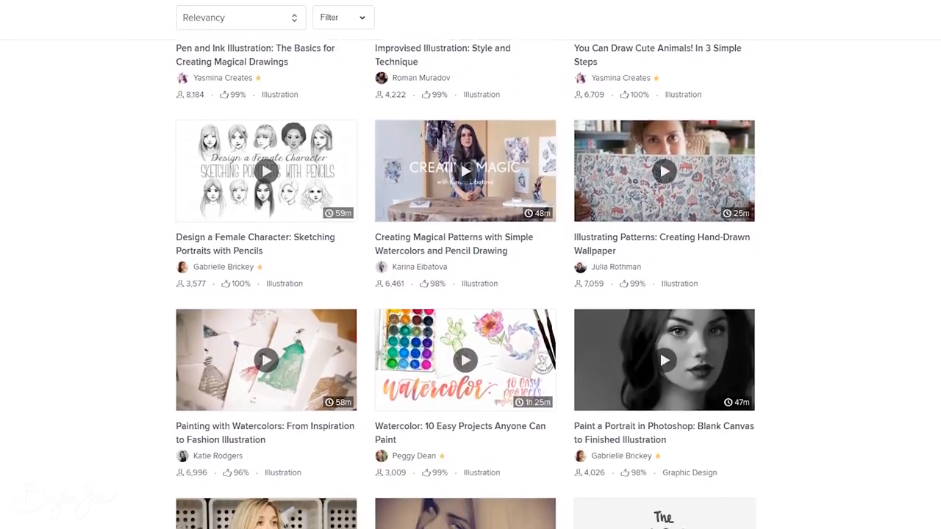
scroll("down", 3)
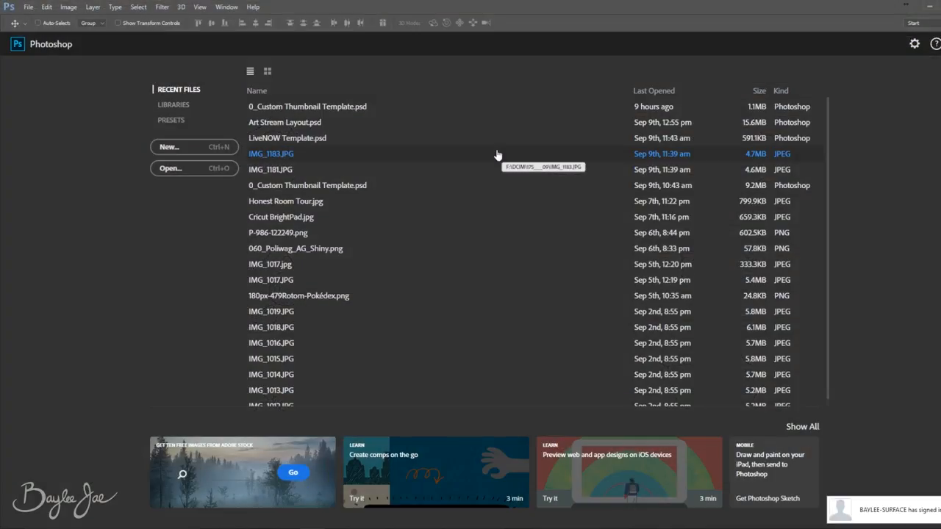
left_click(47, 7)
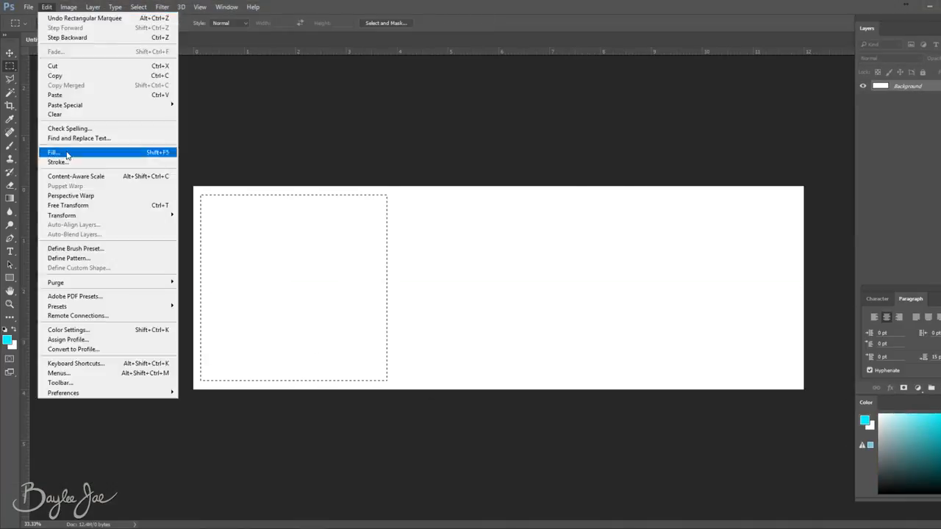
left_click(53, 153)
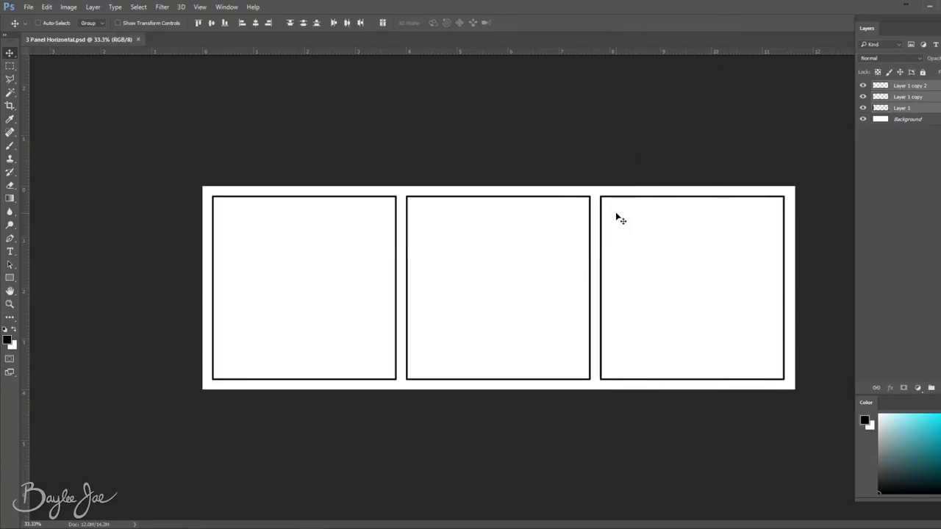
Rough out the girl's light blue sketch strokes in the first panel.
left_click_drag(338, 250, 342, 360)
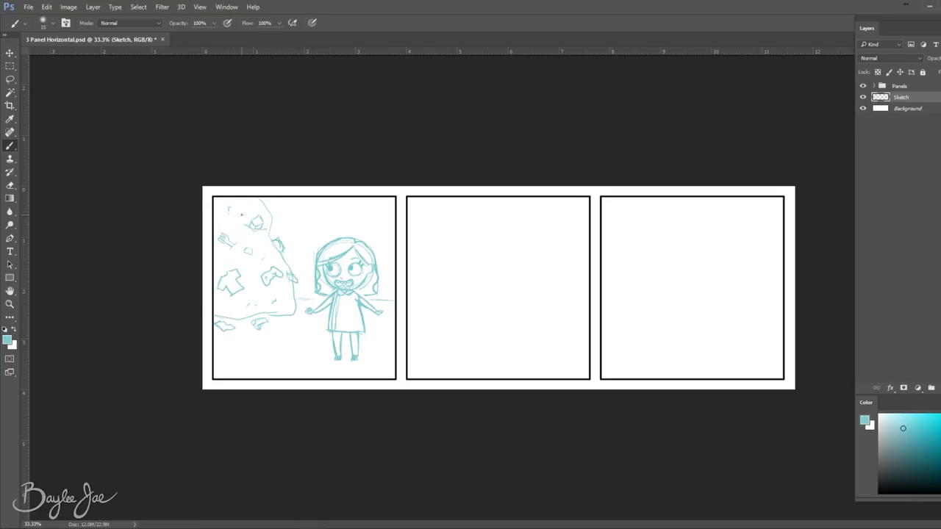
left_click_drag(316, 217, 371, 224)
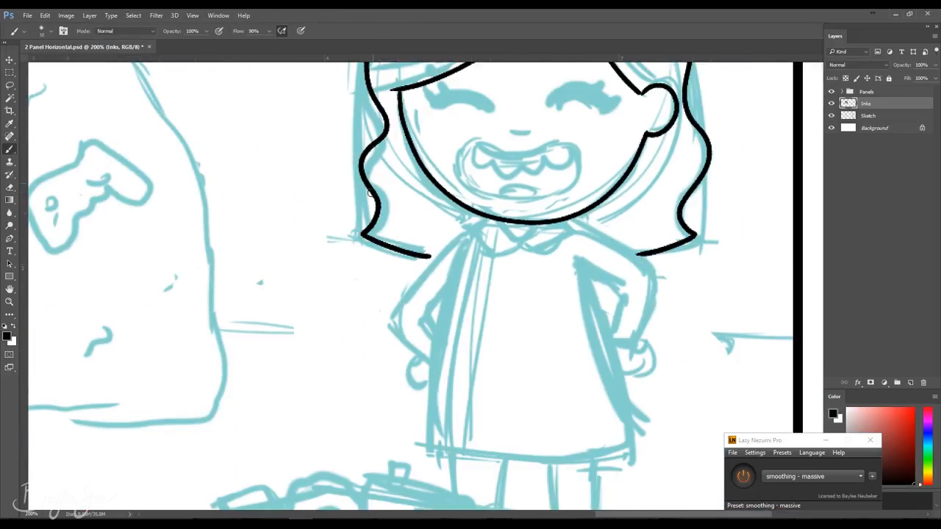
Scroll down the self-checkout strip toward the shopper's dress and arm.
scroll("down", 3)
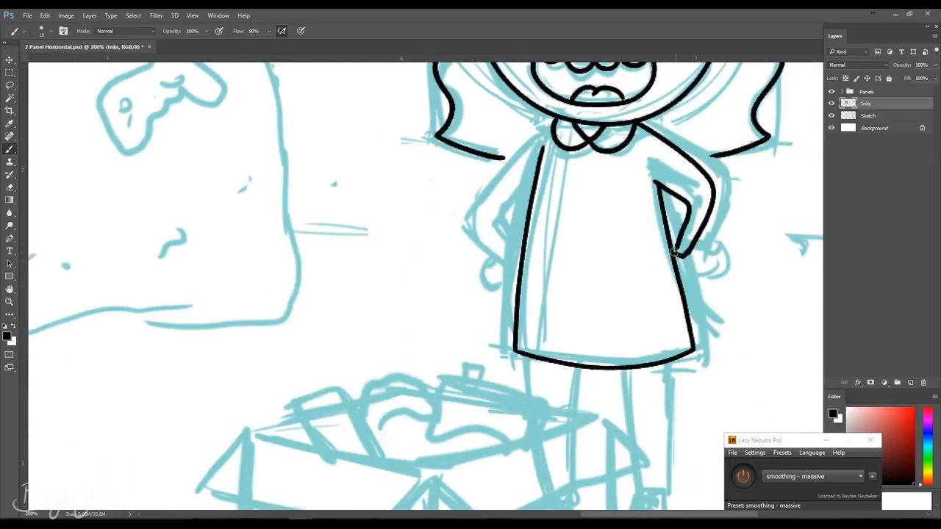
scroll("down", 3)
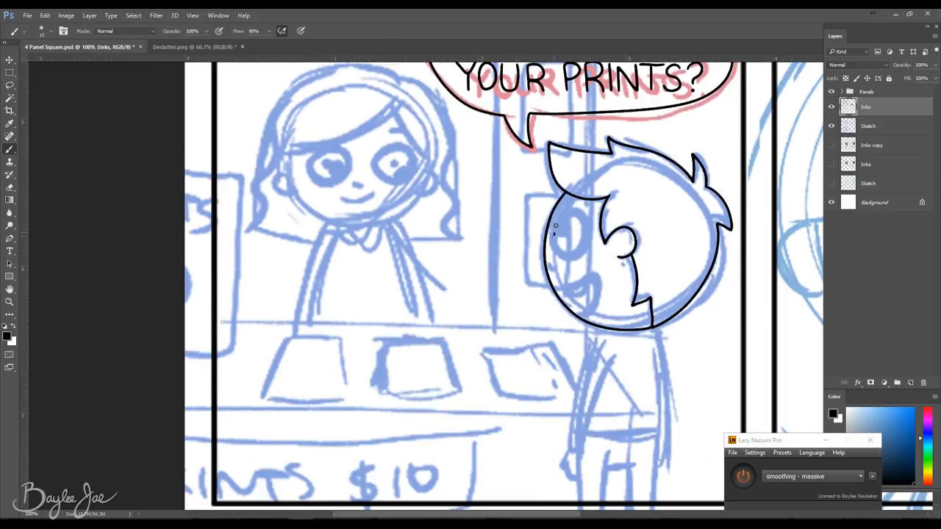
Scroll down the artist alley strip to the boy and close-up face panels.
scroll("down", 3)
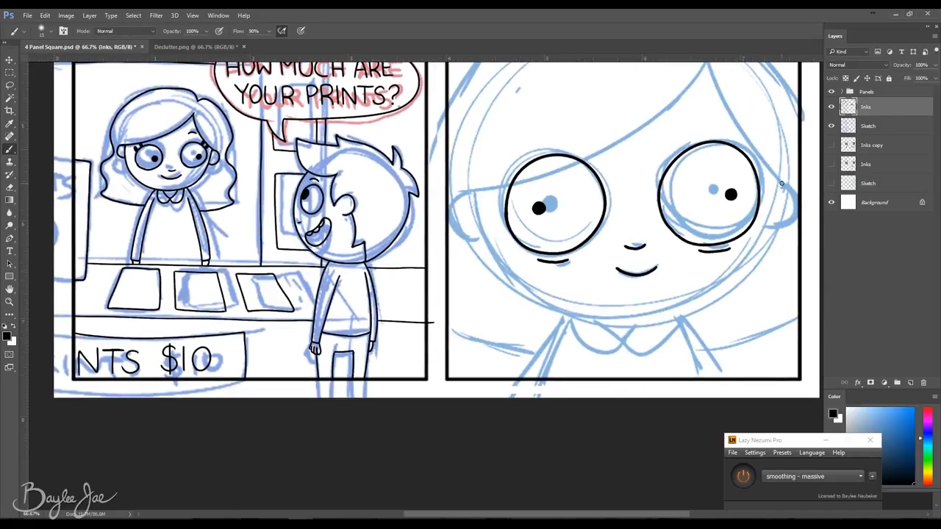
scroll("down", 3)
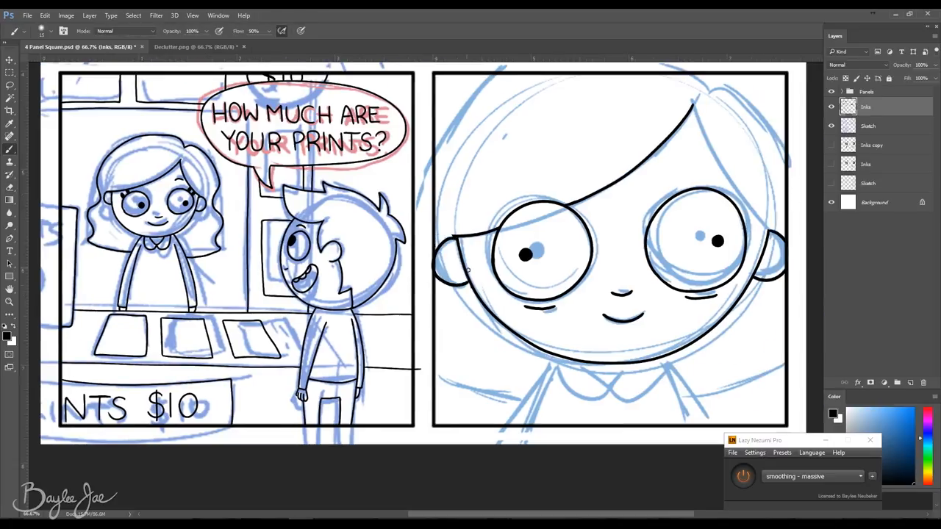
scroll("down", 3)
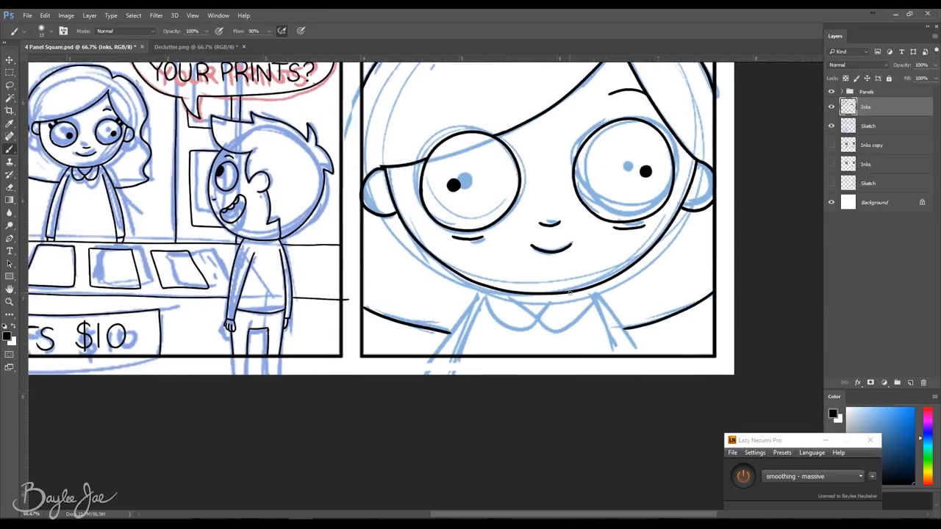
scroll("down", 3)
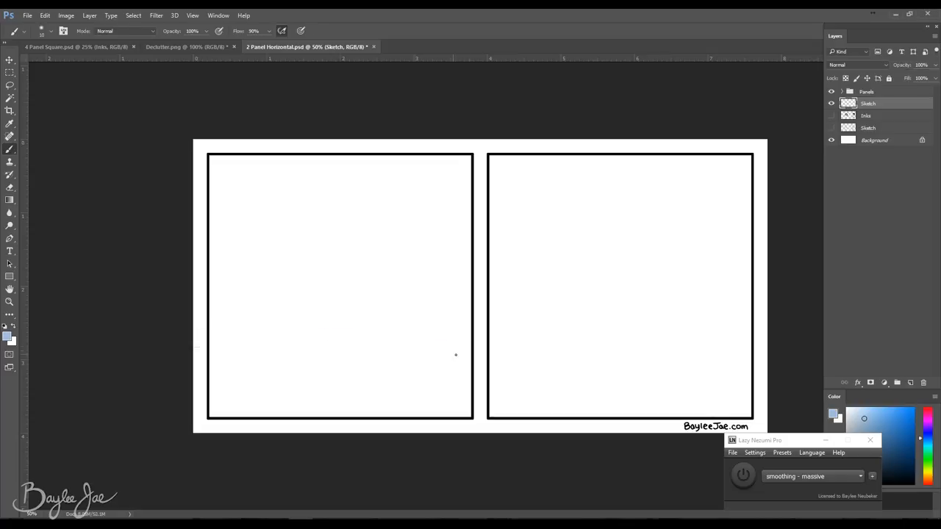
Brush black ink over the shopper's legs and shoes in the first panel.
left_click_drag(294, 280, 361, 390)
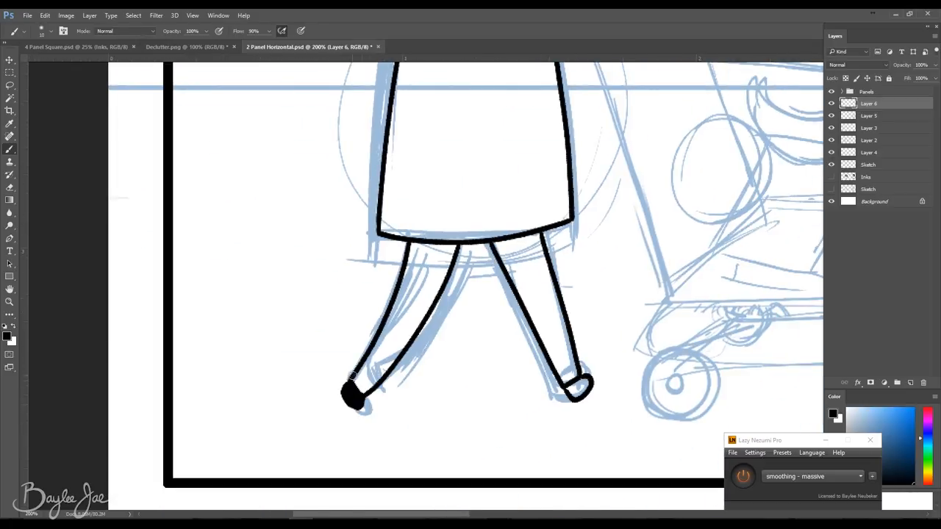
scroll("up", 3)
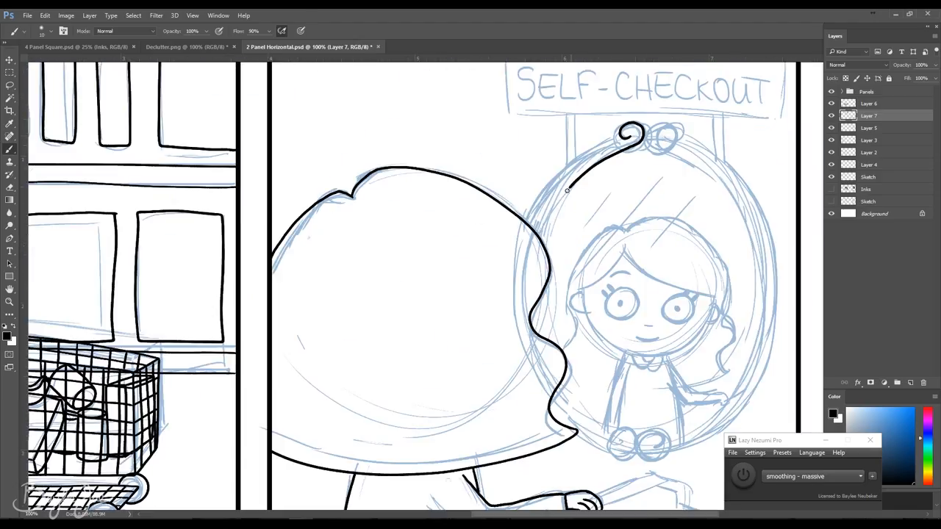
Ink the top edge of the oval mirror frame under the SELF-CHECKOUT sign.
left_click_drag(625, 132, 655, 456)
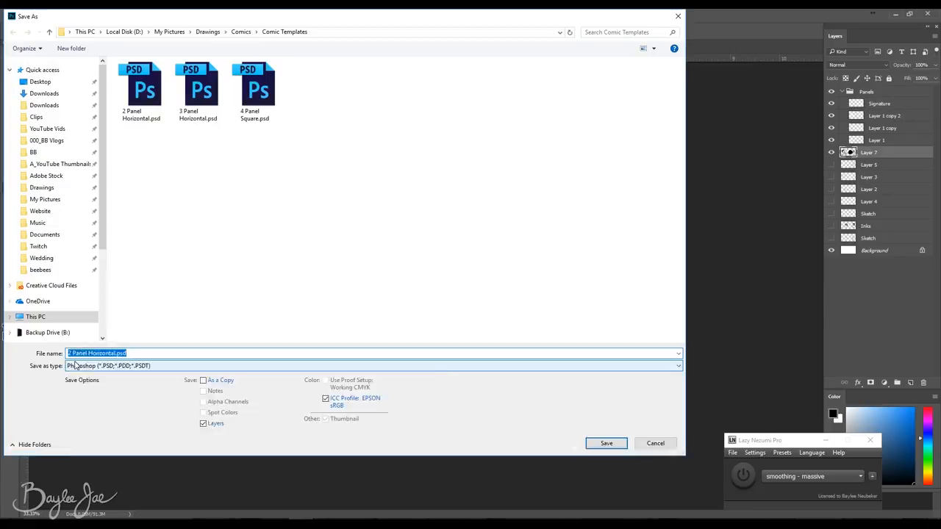
Choose the Photoshop format to save 2 Panel Horizontal.psd.
left_click(606, 443)
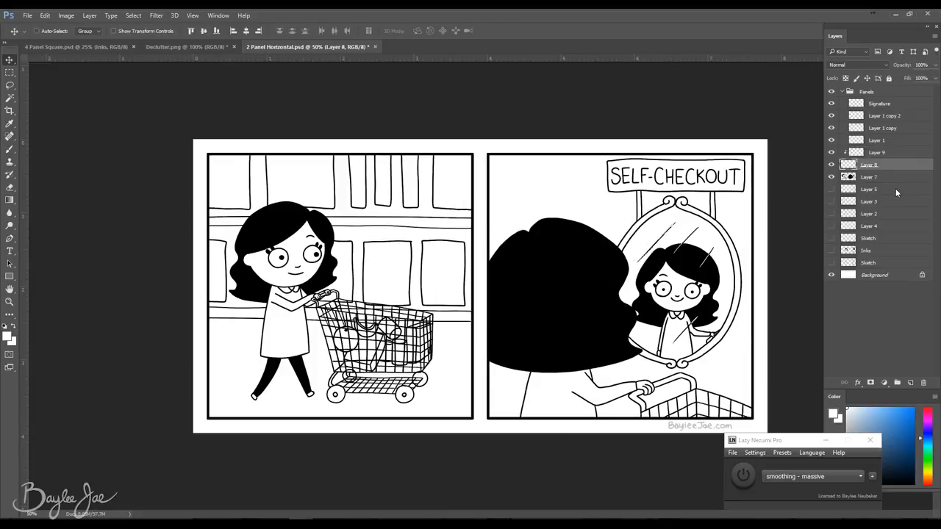
Erase stray marks on the shopper's pupil in the self-checkout strip, then take the Move tool.
left_click(10, 87)
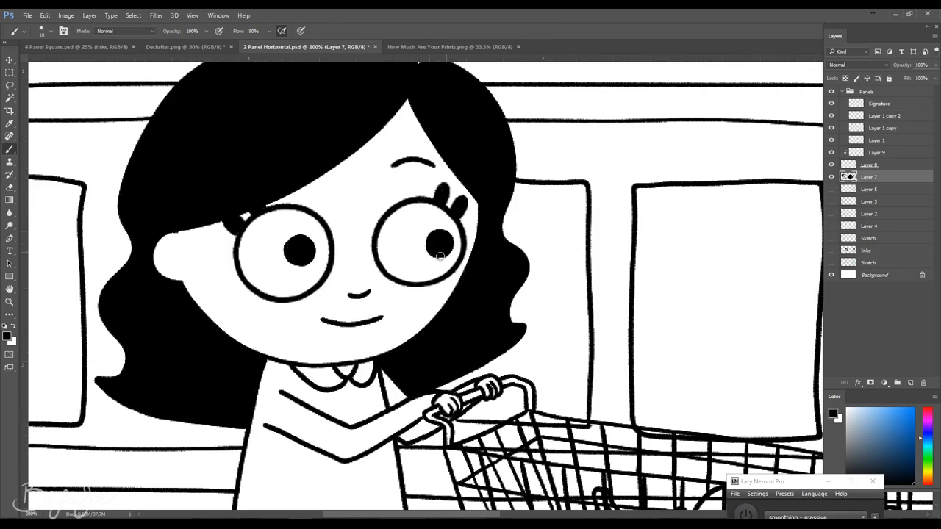
left_click(74, 46)
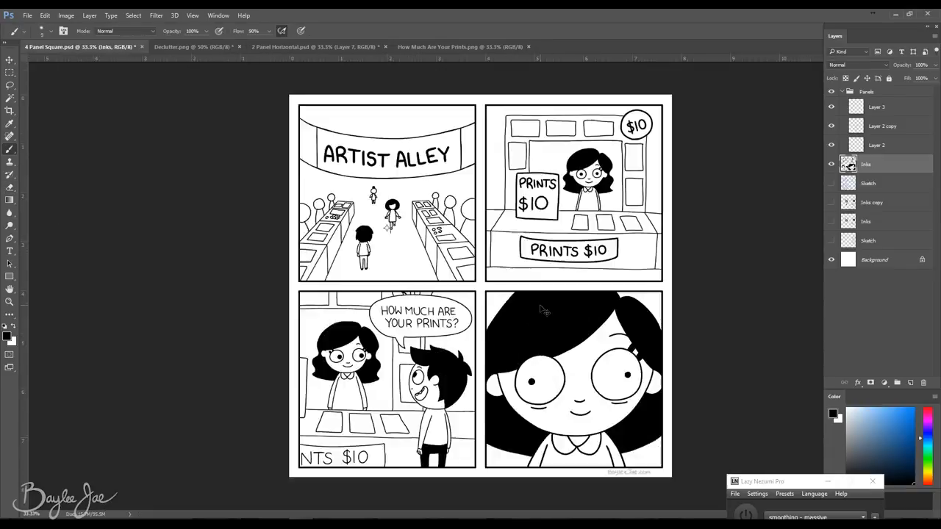
left_click(304, 47)
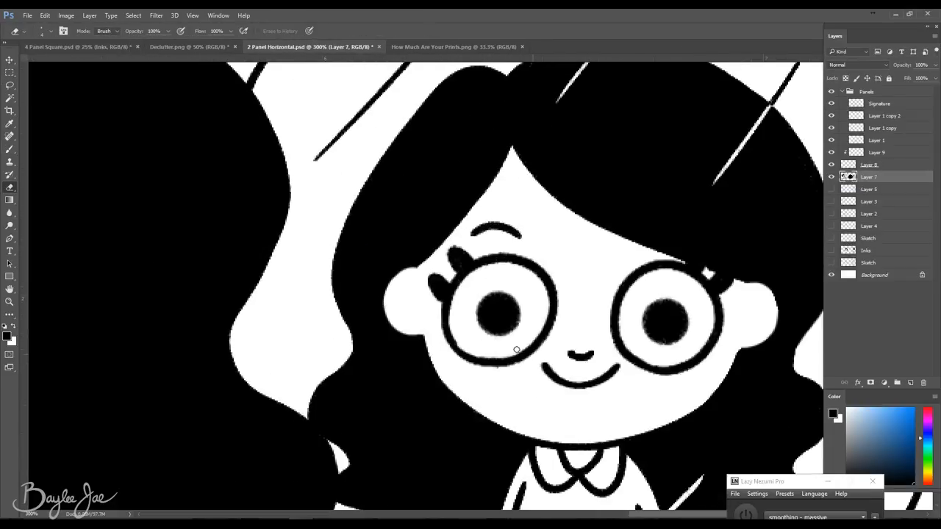
left_click(9, 60)
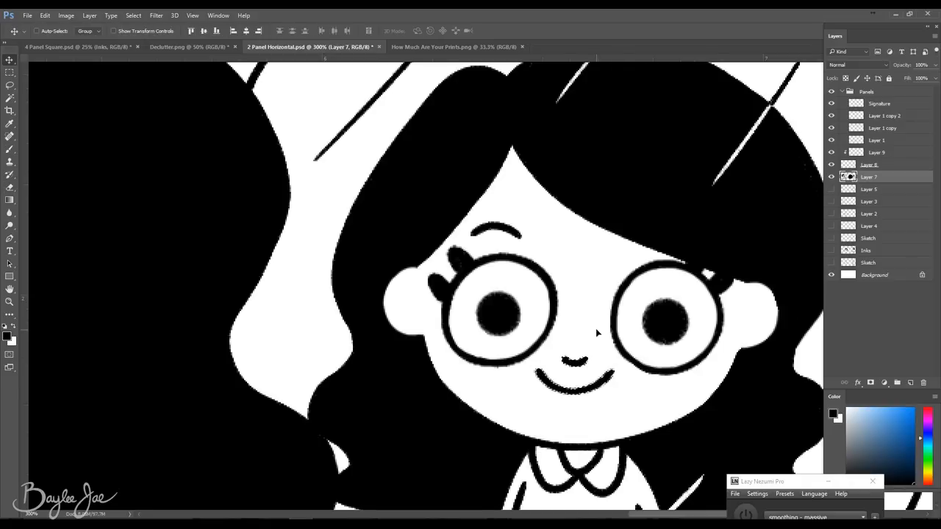